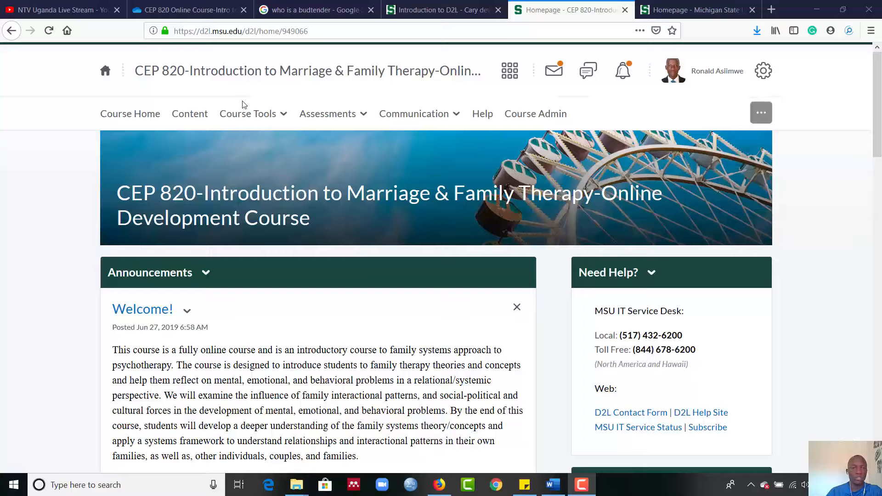
{"action": "mouse_move", "coordinate": [190, 114]}
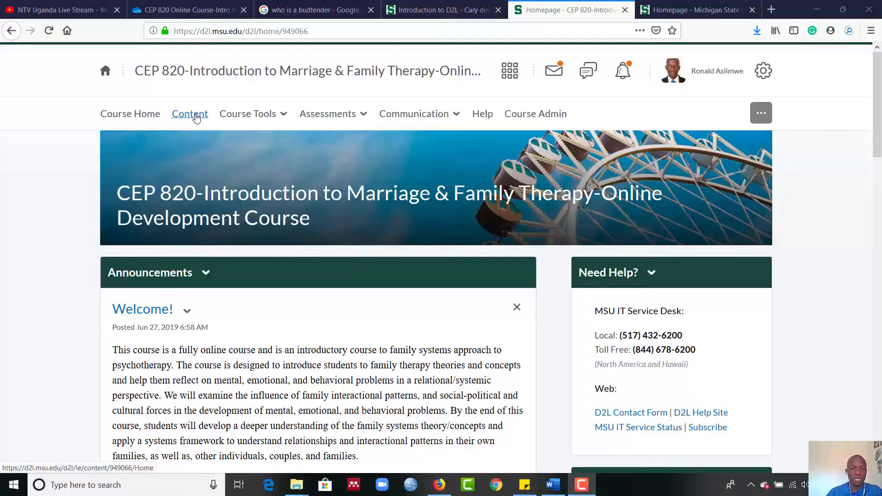
Step: Go to the course Content area and look over the Table of Contents
{"action": "left_click", "coordinate": [189, 114]}
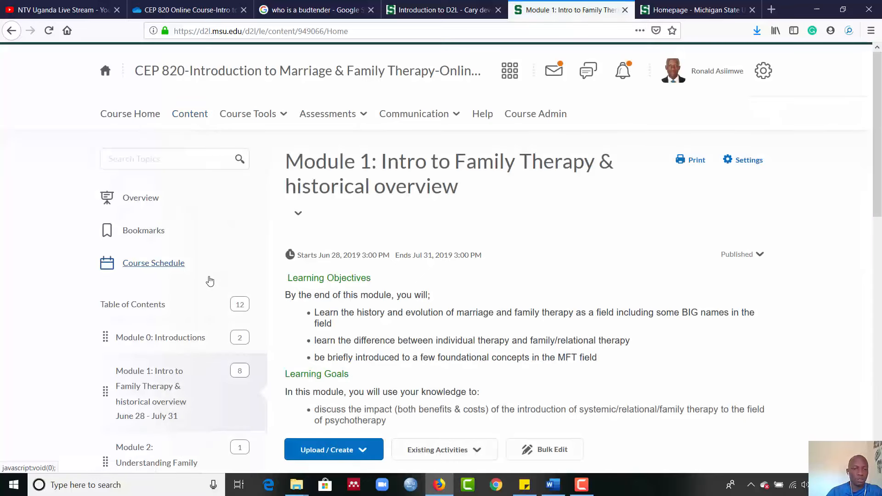
{"action": "scroll", "scroll_direction": "down", "scroll_amount": 3}
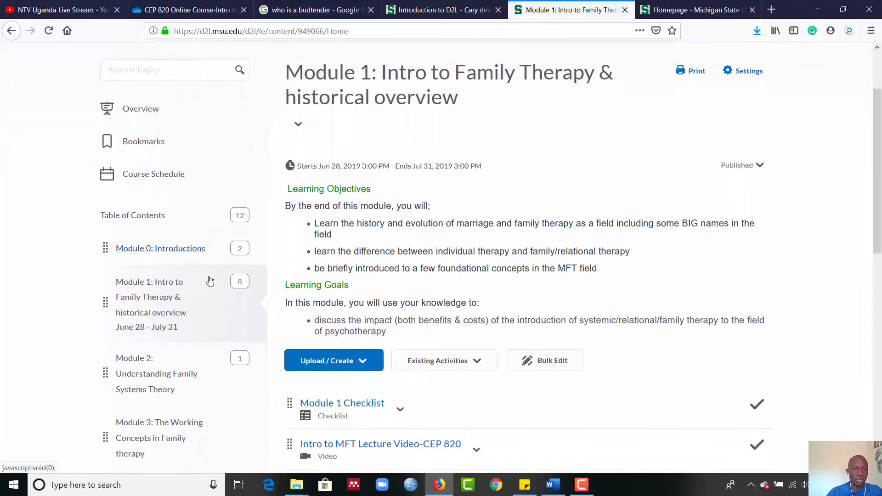
{"action": "scroll", "scroll_direction": "down", "scroll_amount": 3}
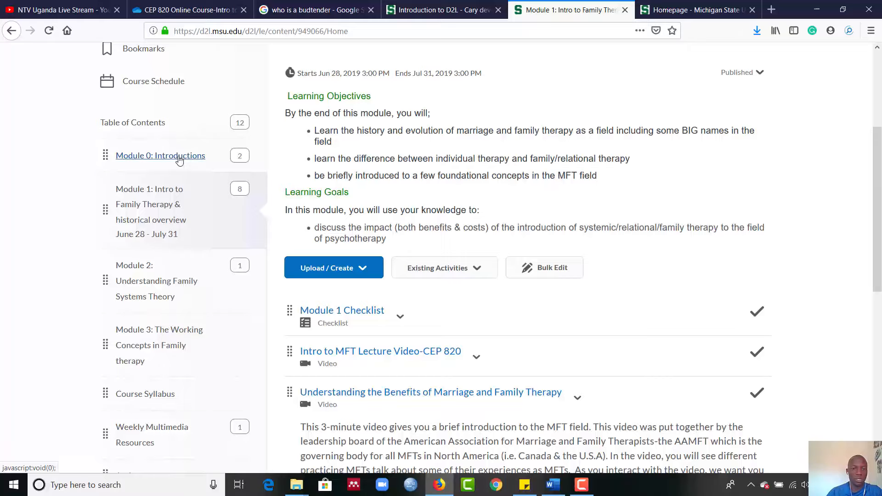
Step: Bring up Module 0: Introductions with its Get to Know-Ronald video and checklist
{"action": "left_click", "coordinate": [160, 156]}
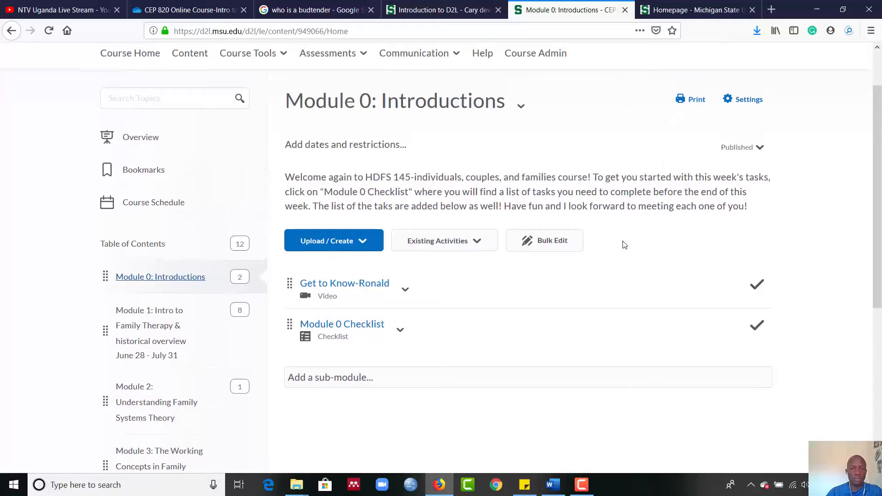
{"action": "scroll", "scroll_direction": "down", "scroll_amount": 3}
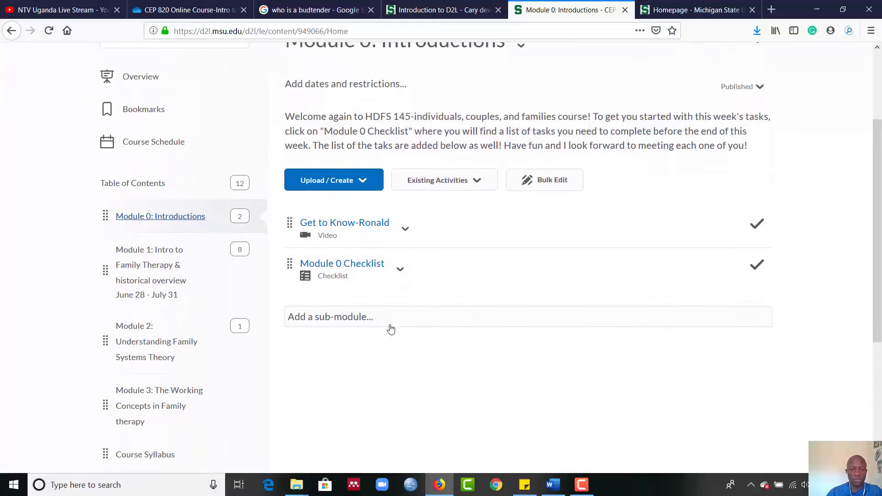
{"action": "mouse_move", "coordinate": [361, 270]}
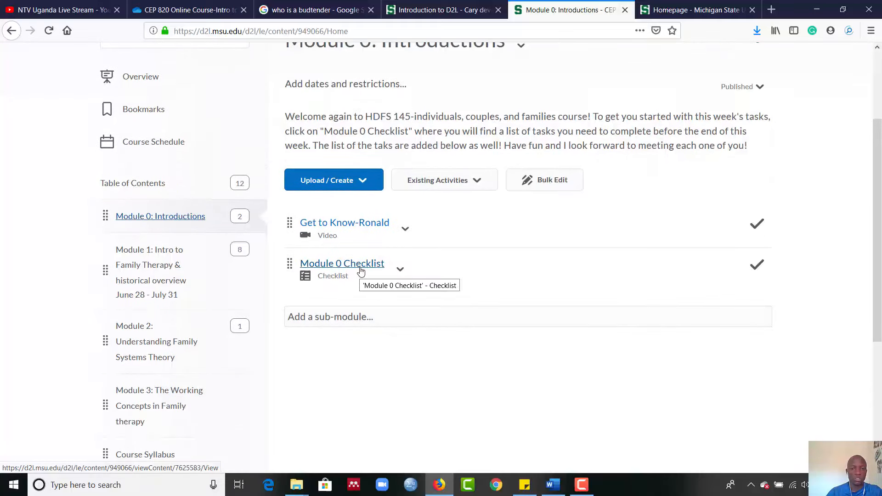
Step: Review the Module 0 Checklist's Introductions tasks and their descriptions
{"action": "left_click", "coordinate": [342, 264]}
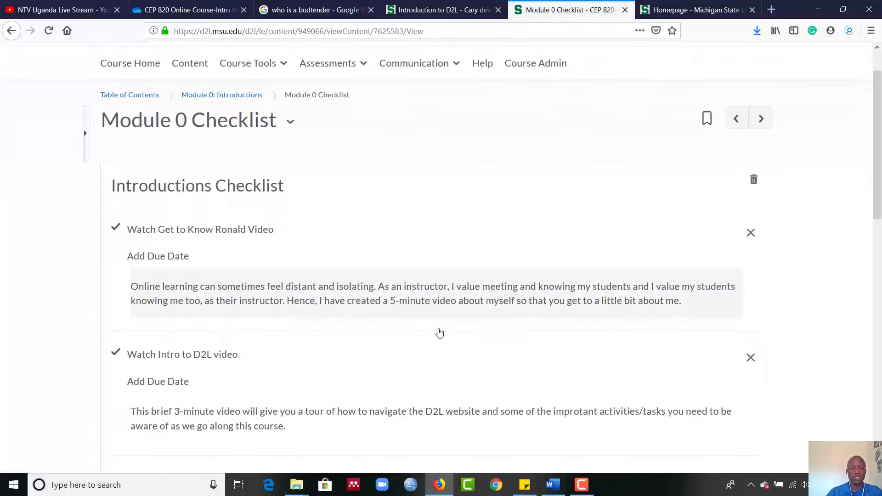
{"action": "scroll", "scroll_direction": "down", "scroll_amount": 3}
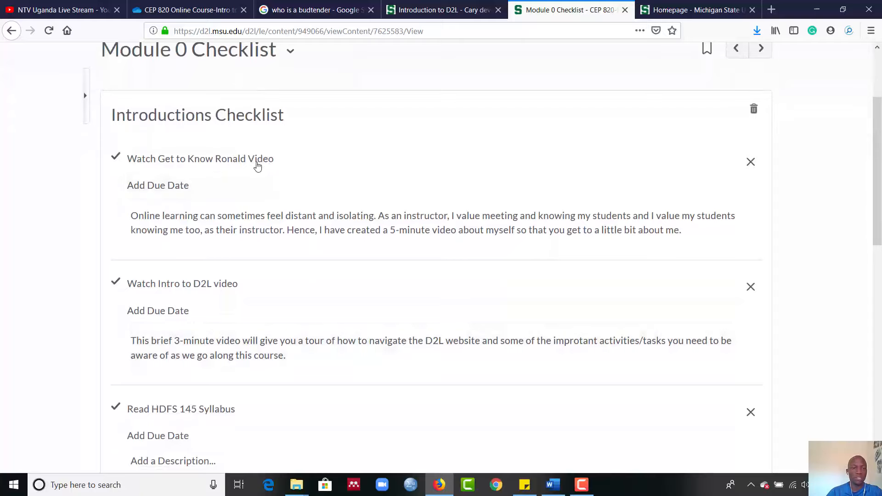
{"action": "scroll", "scroll_direction": "down", "scroll_amount": 3}
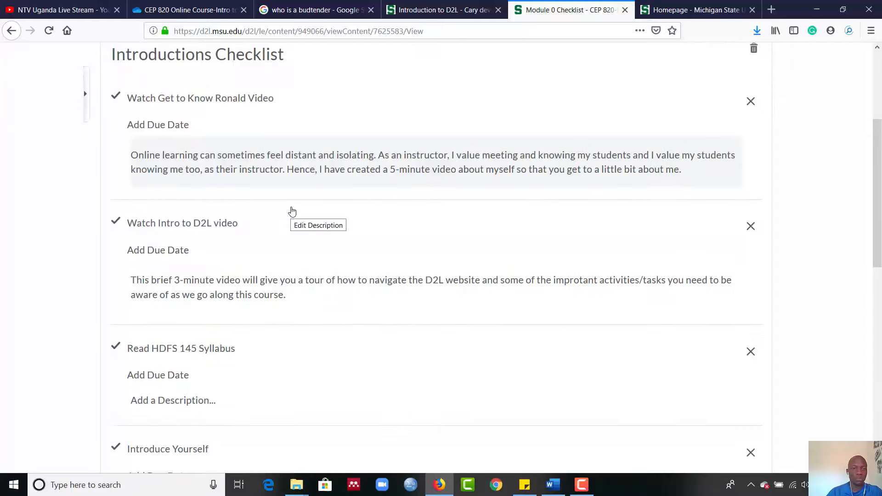
{"action": "mouse_move", "coordinate": [328, 161]}
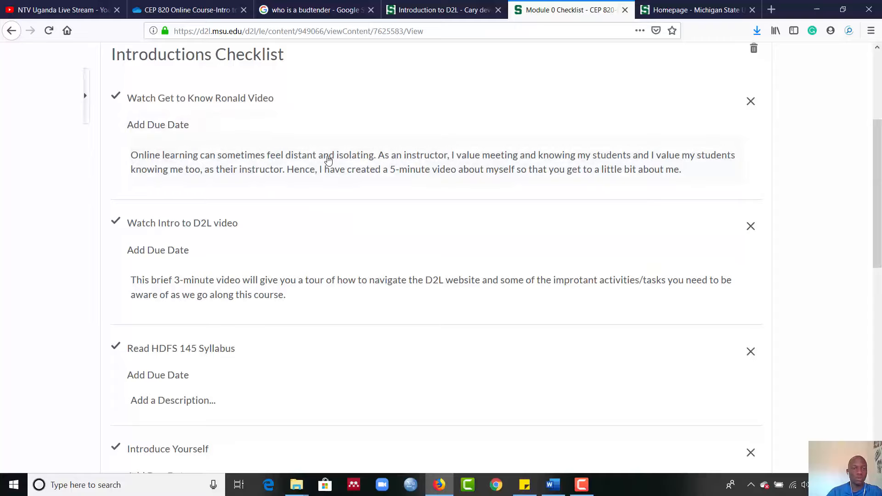
{"action": "scroll", "scroll_direction": "down", "scroll_amount": 3}
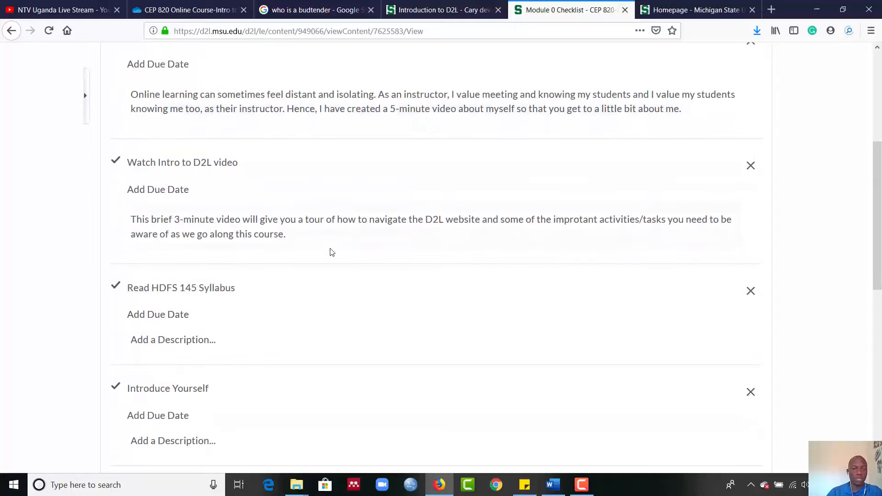
{"action": "scroll", "scroll_direction": "down", "scroll_amount": 3}
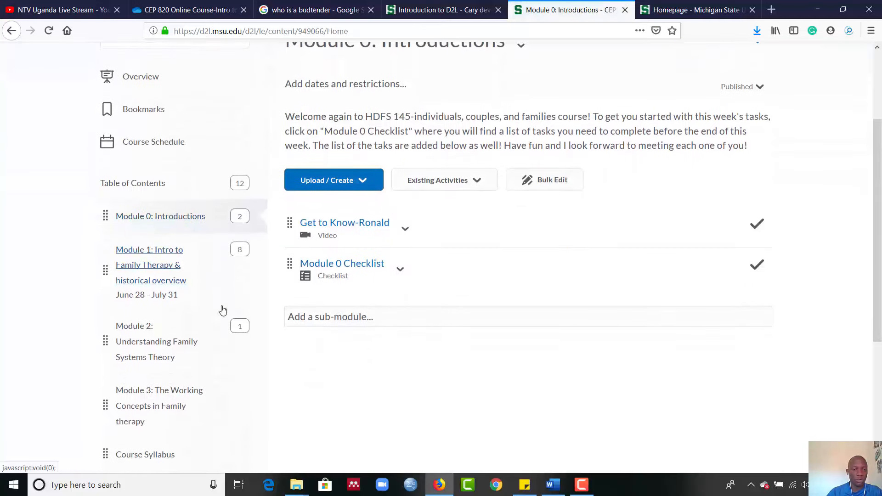
{"action": "scroll", "scroll_direction": "down", "scroll_amount": 3}
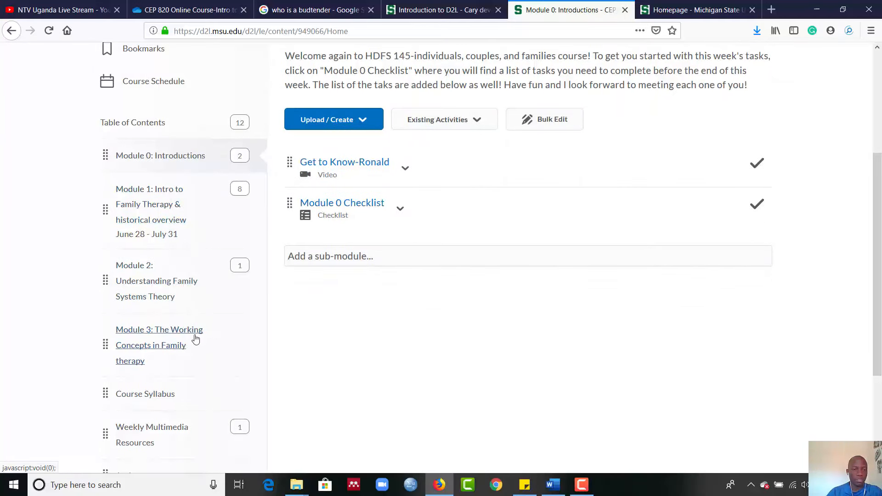
{"action": "scroll", "scroll_direction": "down", "scroll_amount": 3}
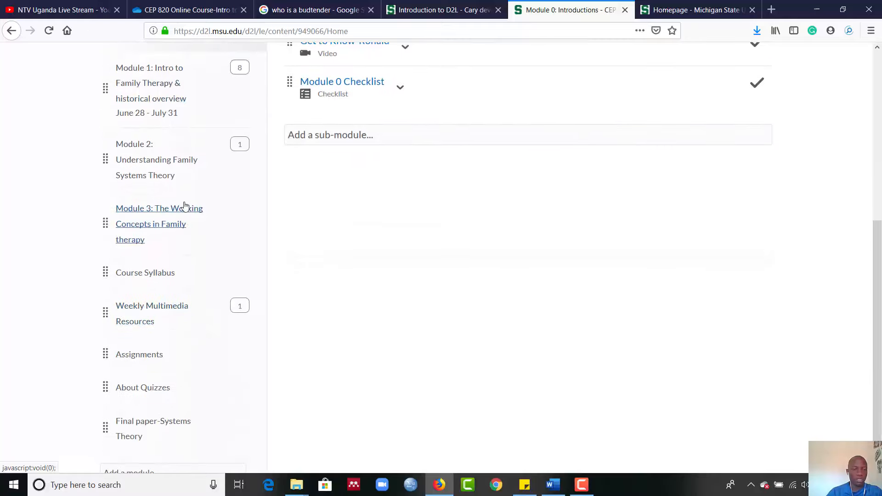
{"action": "mouse_move", "coordinate": [168, 280]}
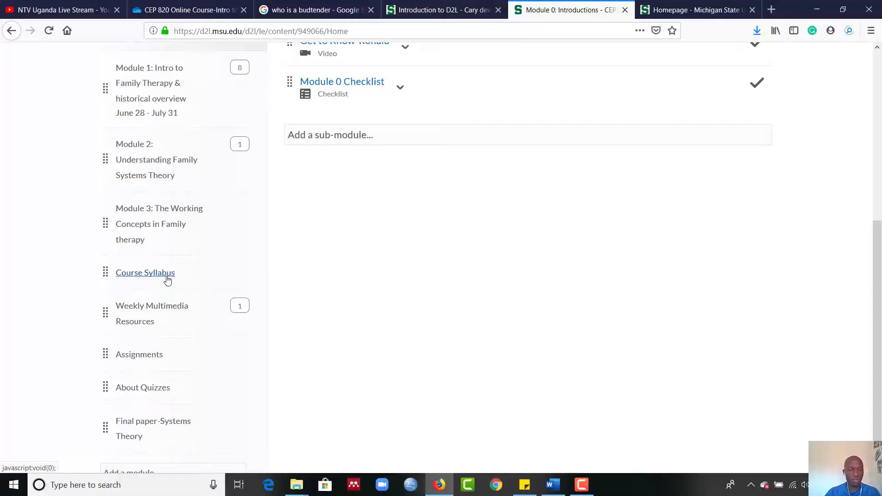
{"action": "mouse_move", "coordinate": [176, 314]}
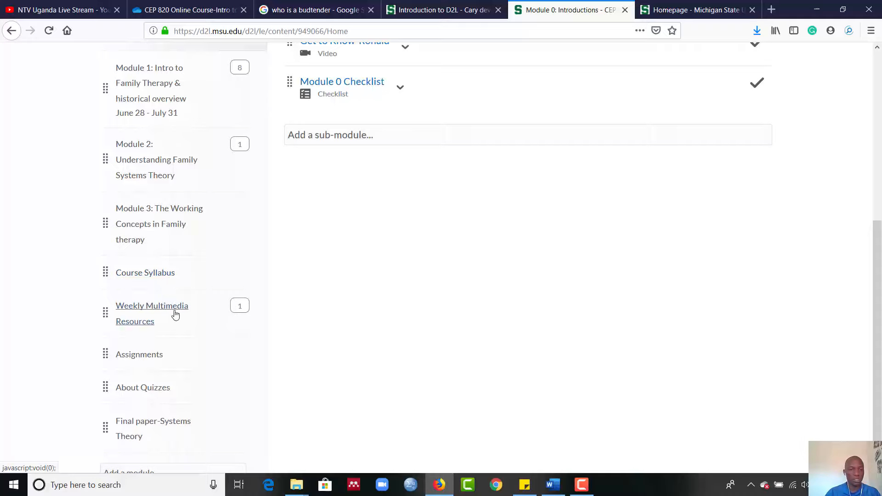
{"action": "mouse_move", "coordinate": [194, 356]}
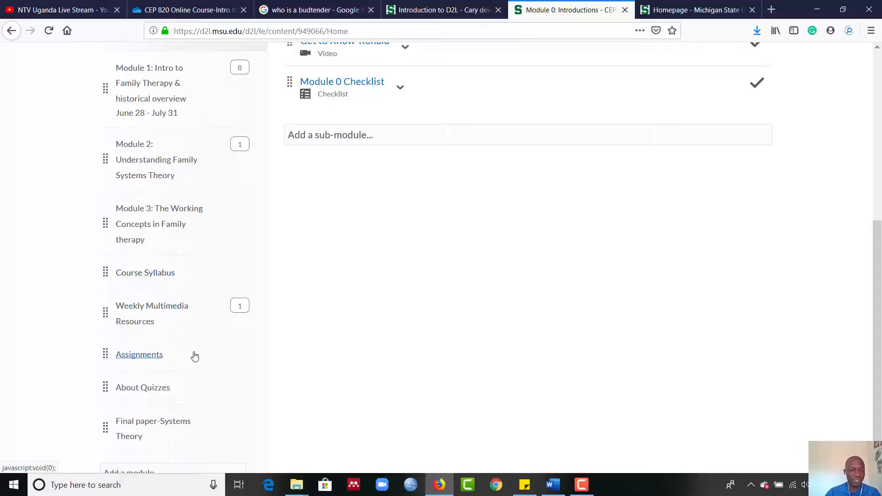
{"action": "scroll", "scroll_direction": "down", "scroll_amount": 3}
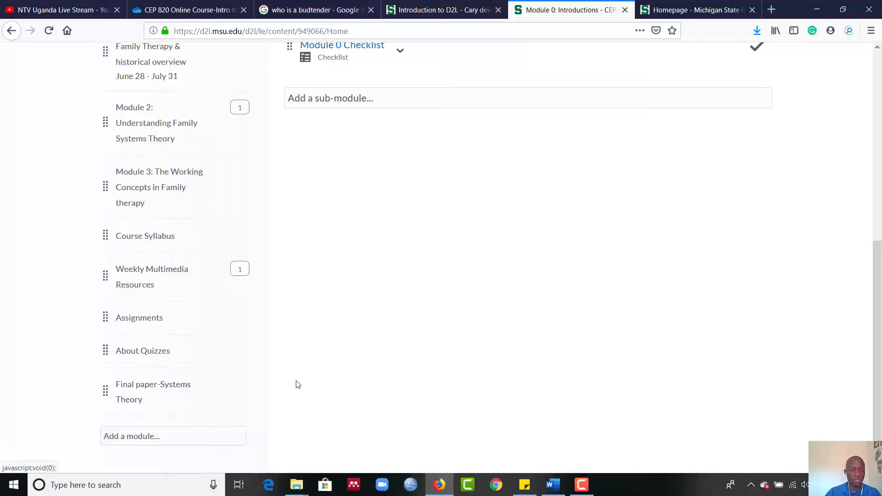
{"action": "mouse_move", "coordinate": [203, 404]}
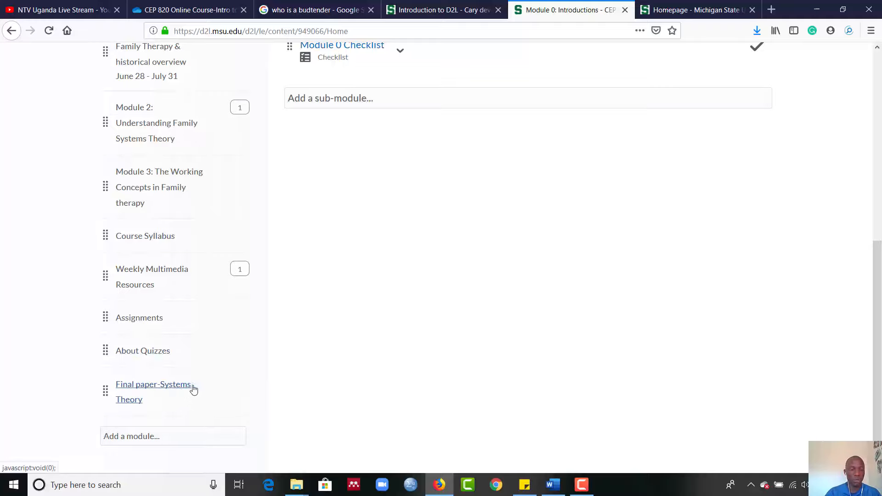
{"action": "mouse_move", "coordinate": [335, 312]}
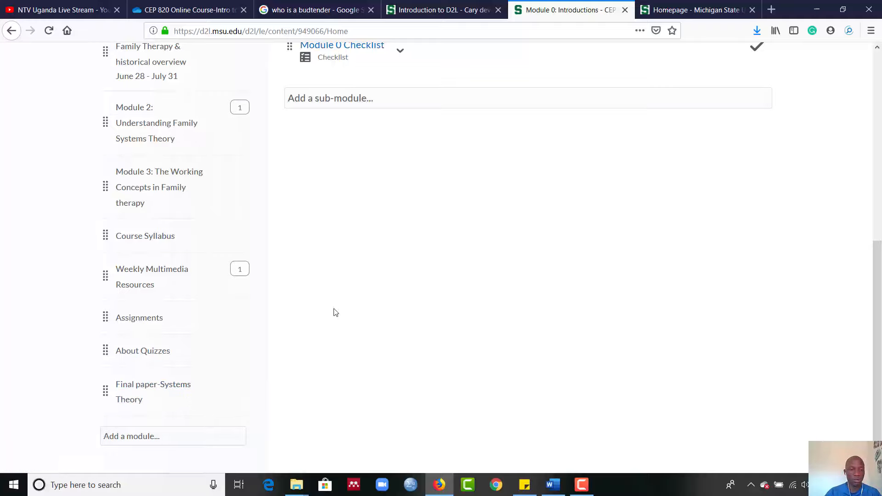
{"action": "mouse_move", "coordinate": [396, 334]}
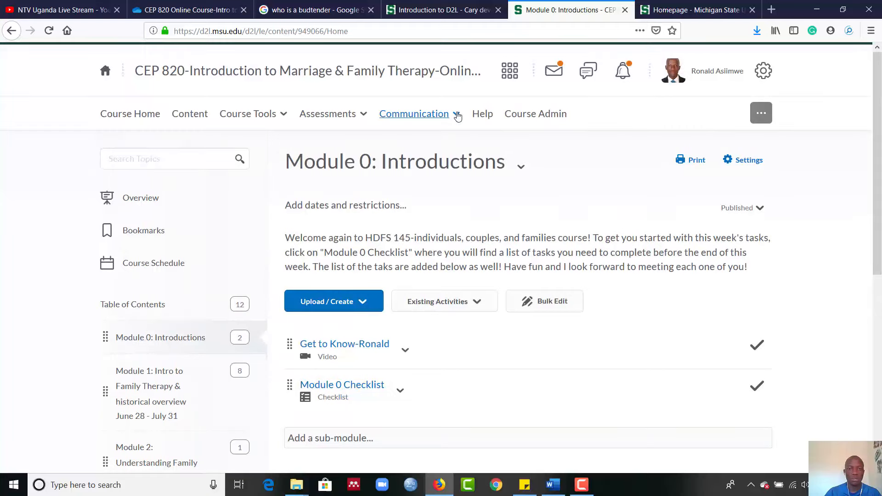
Step: Go to Communication > Discussions and browse the course's discussion list
{"action": "left_click", "coordinate": [414, 113]}
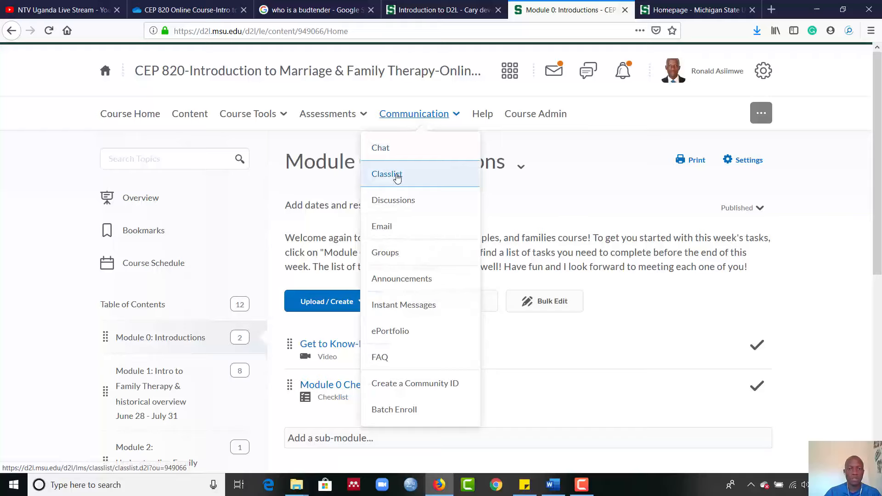
{"action": "mouse_move", "coordinate": [397, 204]}
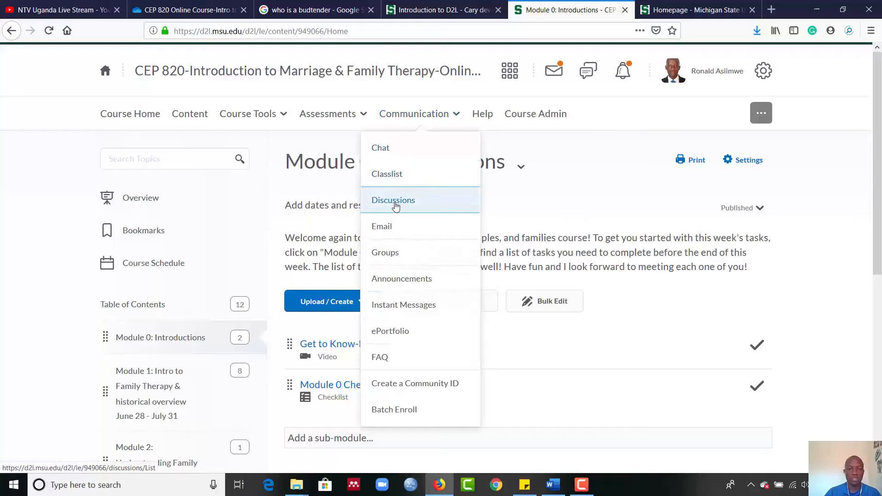
{"action": "left_click", "coordinate": [393, 200]}
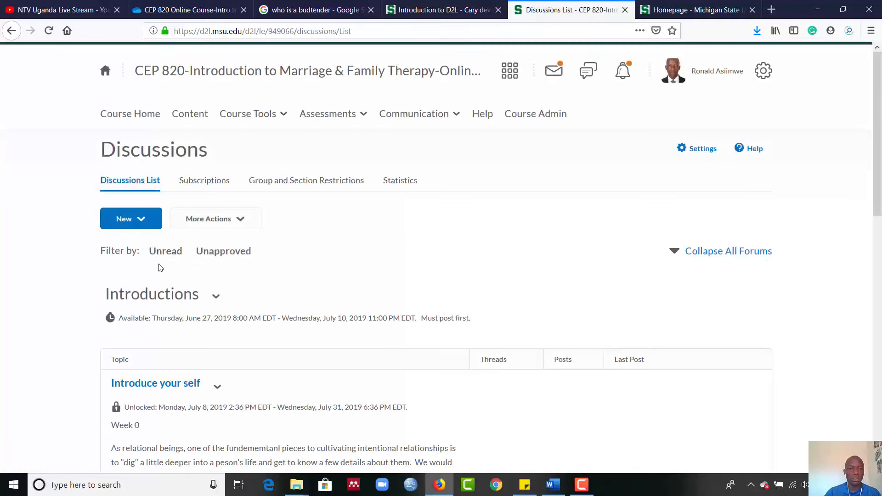
{"action": "scroll", "scroll_direction": "down", "scroll_amount": 3}
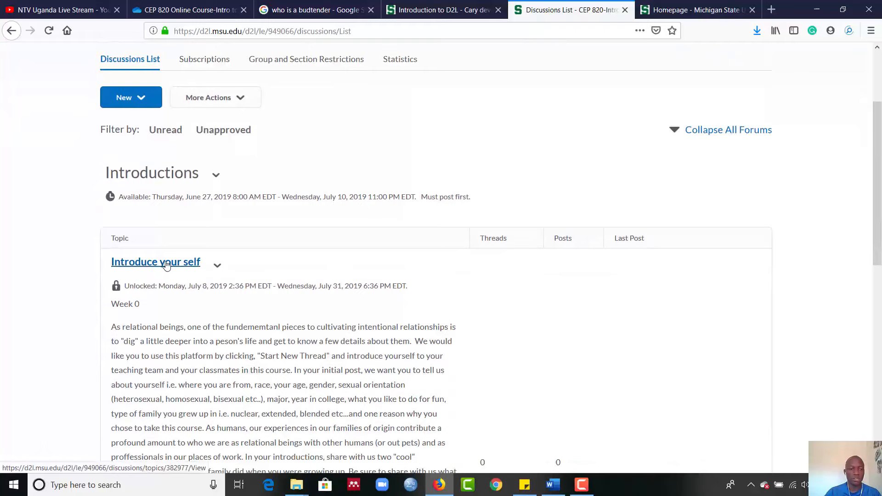
{"action": "scroll", "scroll_direction": "down", "scroll_amount": 3}
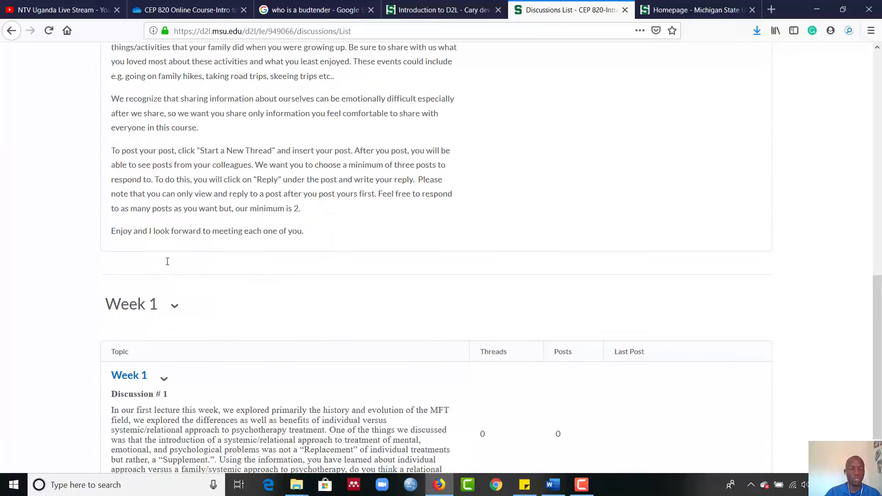
{"action": "scroll", "scroll_direction": "up", "scroll_amount": 3}
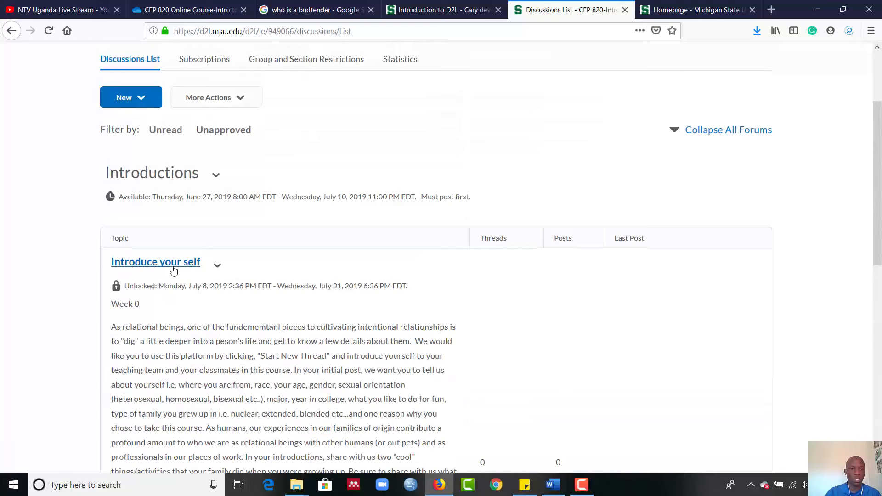
Step: Review the 'Introduce your self' topic and its Week 0 posting instructions
{"action": "left_click", "coordinate": [155, 262]}
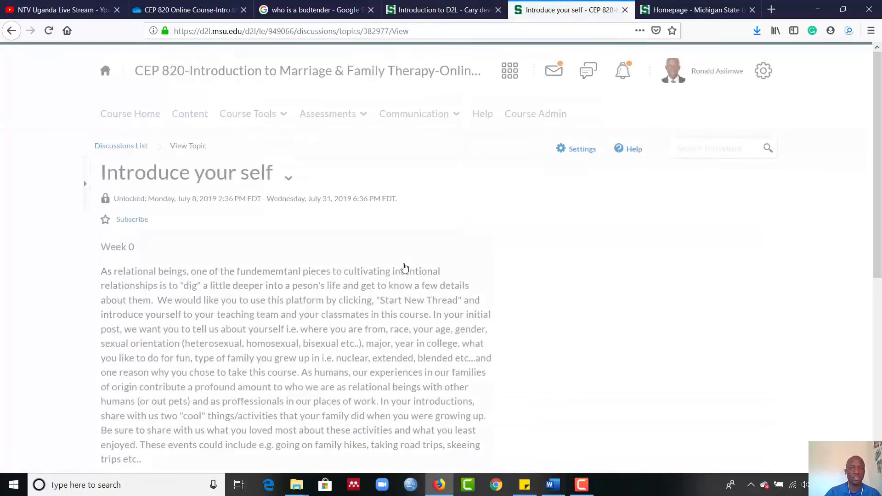
{"action": "scroll", "scroll_direction": "down", "scroll_amount": 3}
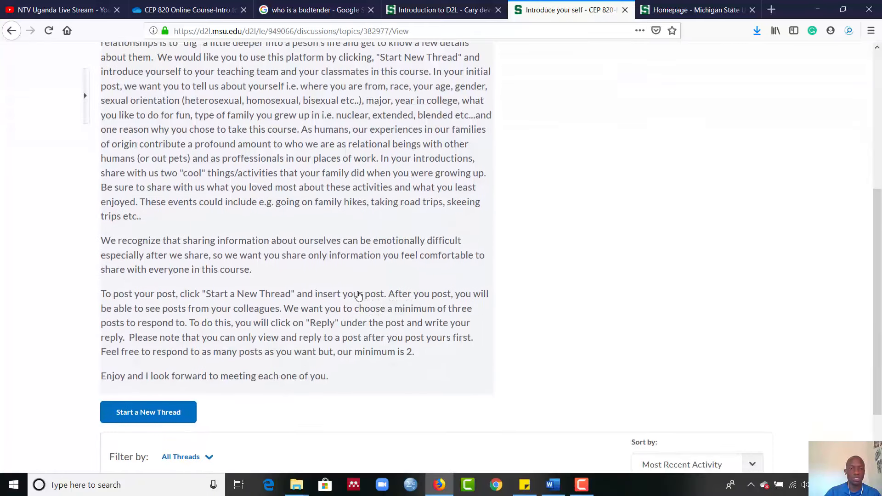
{"action": "scroll", "scroll_direction": "down", "scroll_amount": 3}
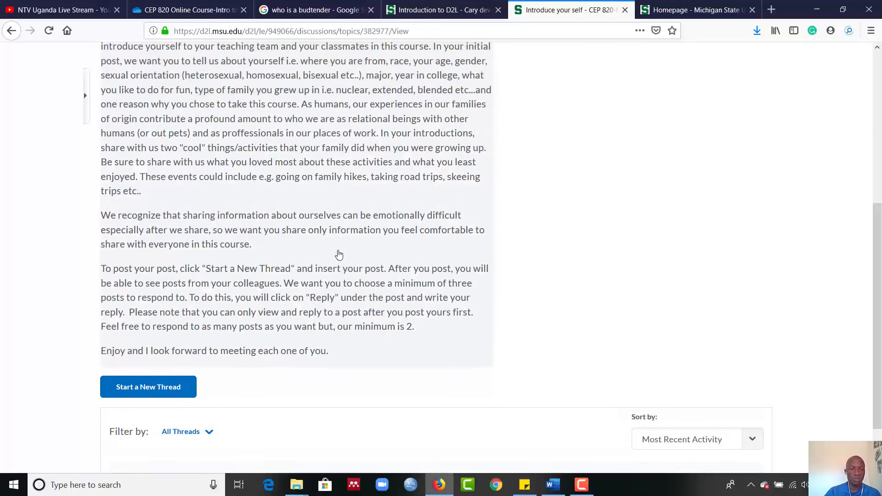
{"action": "scroll", "scroll_direction": "up", "scroll_amount": 3}
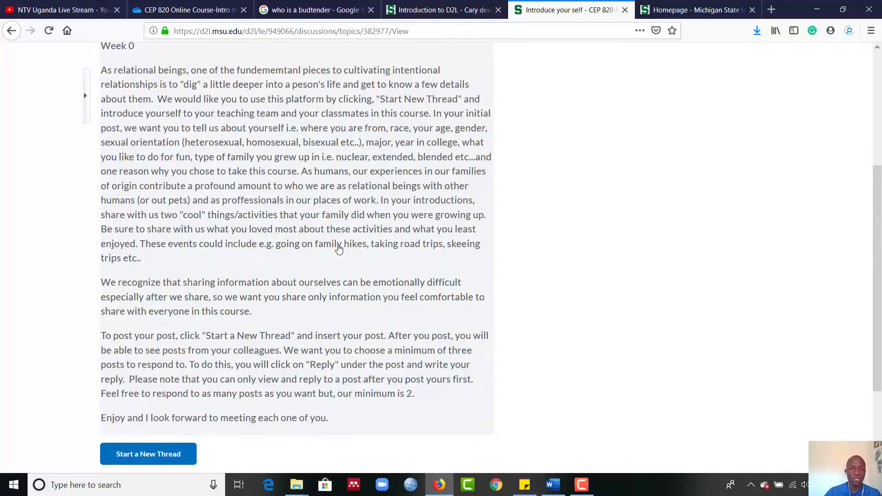
{"action": "scroll", "scroll_direction": "up", "scroll_amount": 3}
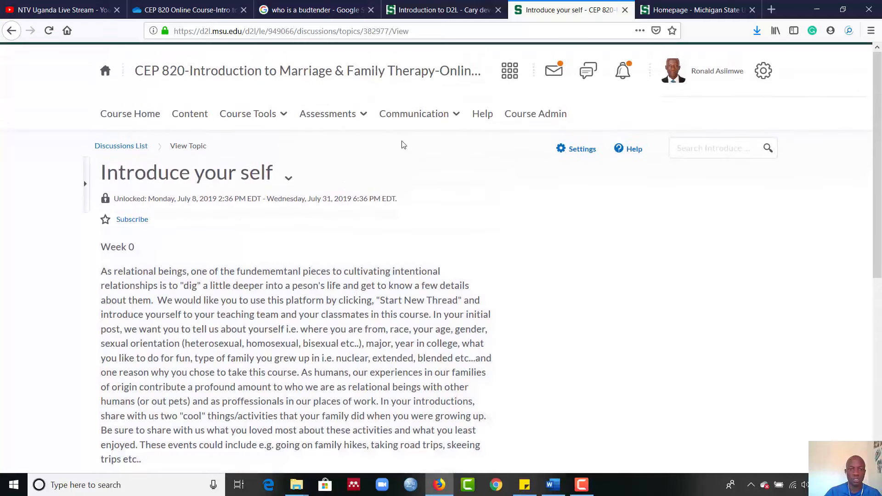
{"action": "left_click", "coordinate": [328, 114]}
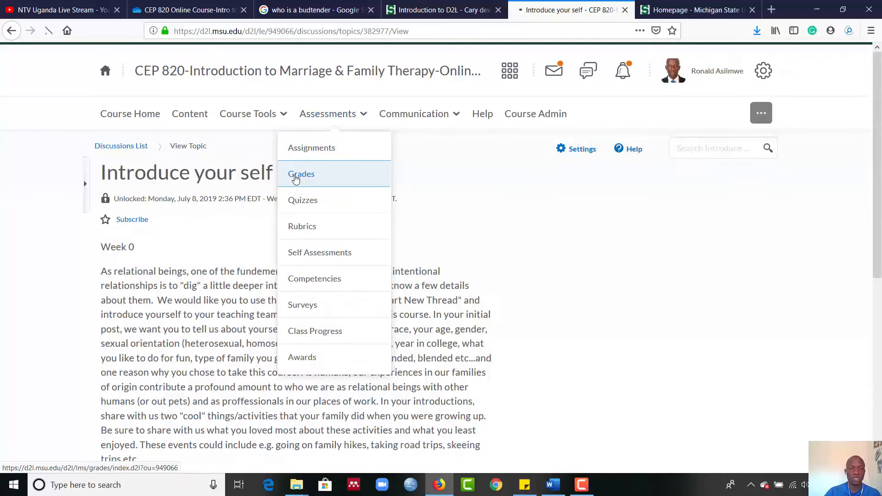
Step: Visit Assessments > Grades (Grades Setup Wizard), then Assessments > Quizzes listing Quiz 1
{"action": "left_click", "coordinate": [302, 174]}
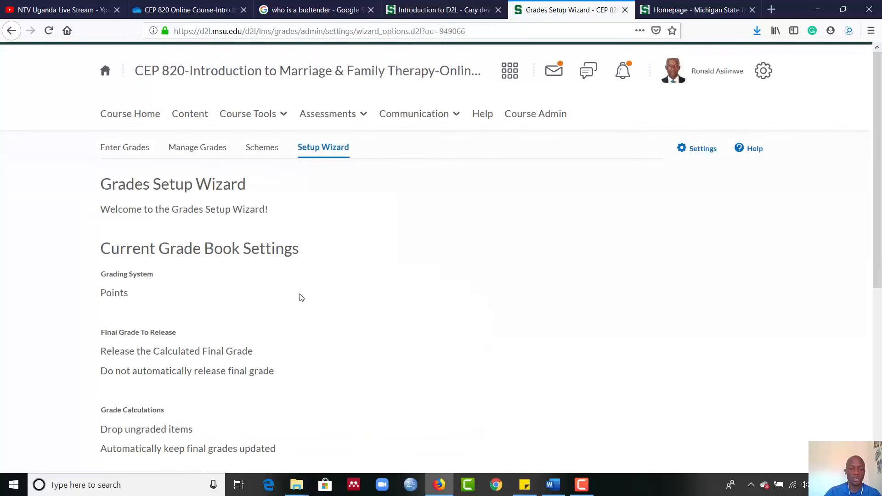
{"action": "left_click", "coordinate": [327, 113]}
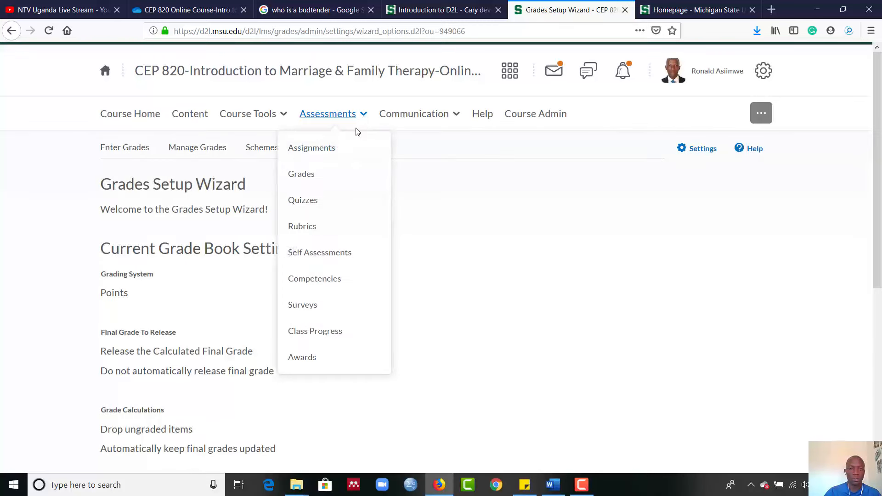
{"action": "left_click", "coordinate": [303, 200]}
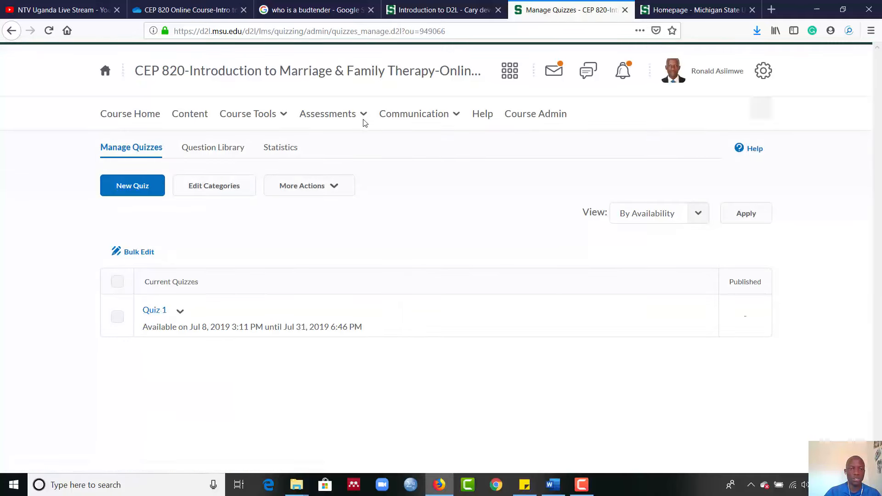
{"action": "left_click", "coordinate": [327, 113]}
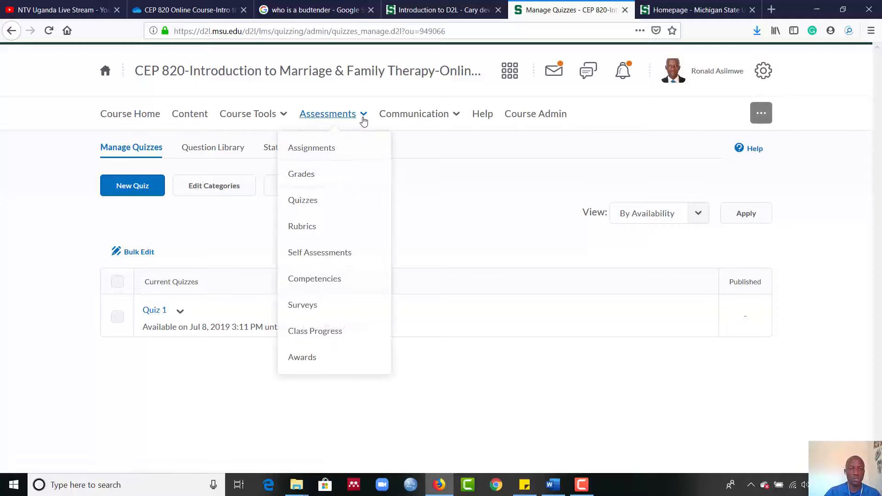
Step: Go to Assessments > Assignments, listing the Final Systems Theory paper
{"action": "left_click", "coordinate": [311, 147]}
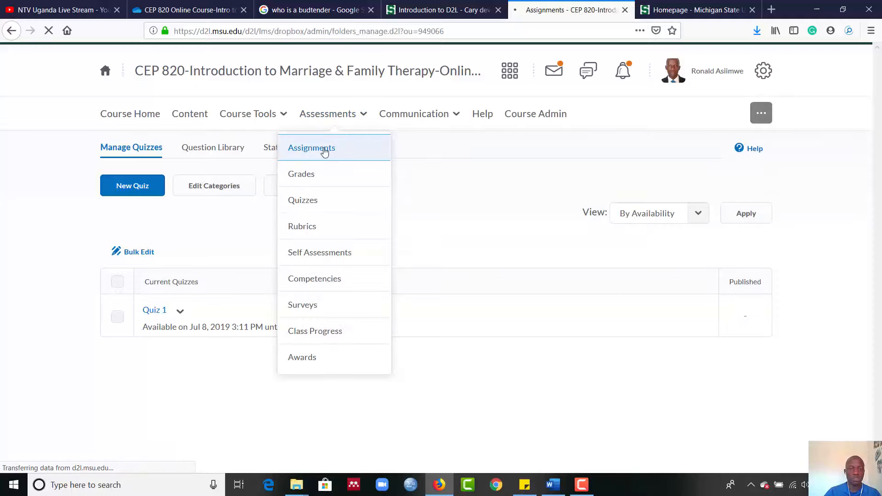
{"action": "left_click", "coordinate": [311, 147]}
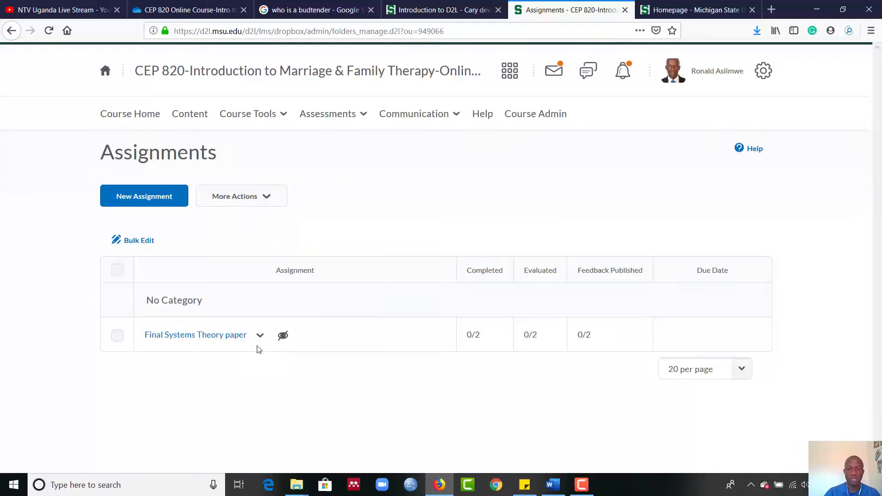
{"action": "mouse_move", "coordinate": [203, 346]}
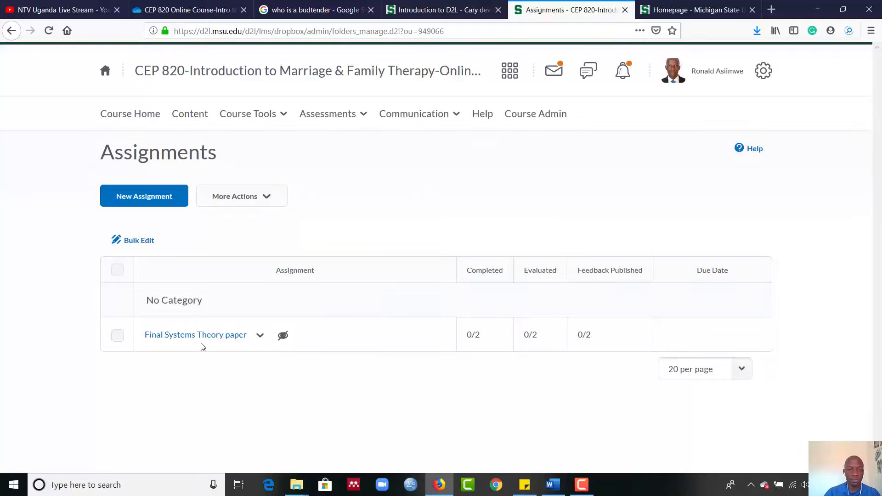
{"action": "mouse_move", "coordinate": [146, 118]}
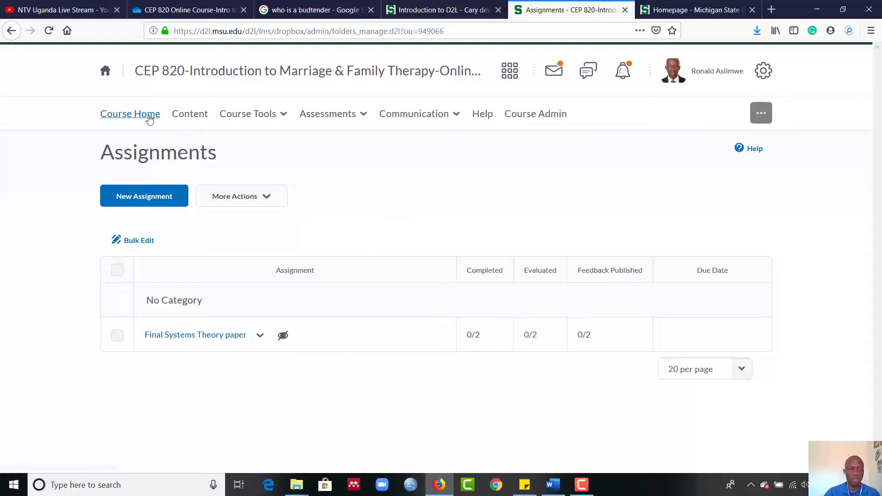
Step: Return to the CEP 820 course homepage with the Welcome! announcement and help contacts
{"action": "left_click", "coordinate": [130, 113]}
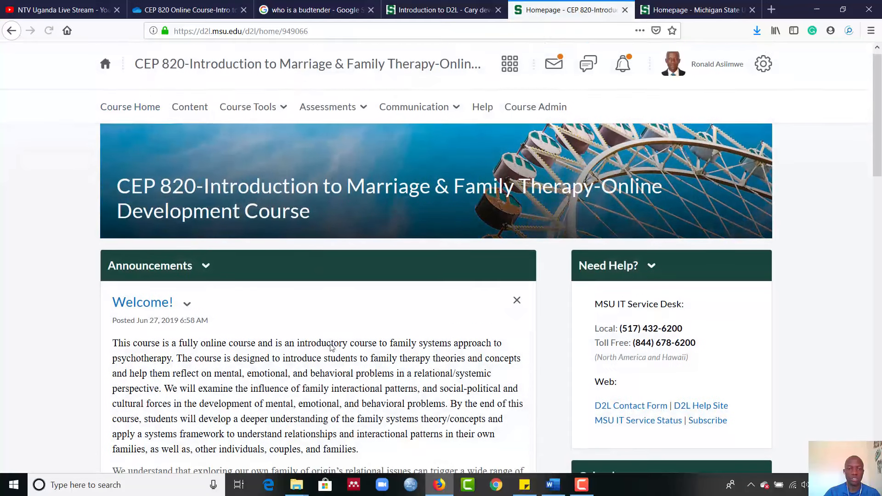
{"action": "scroll", "scroll_direction": "down", "scroll_amount": 3}
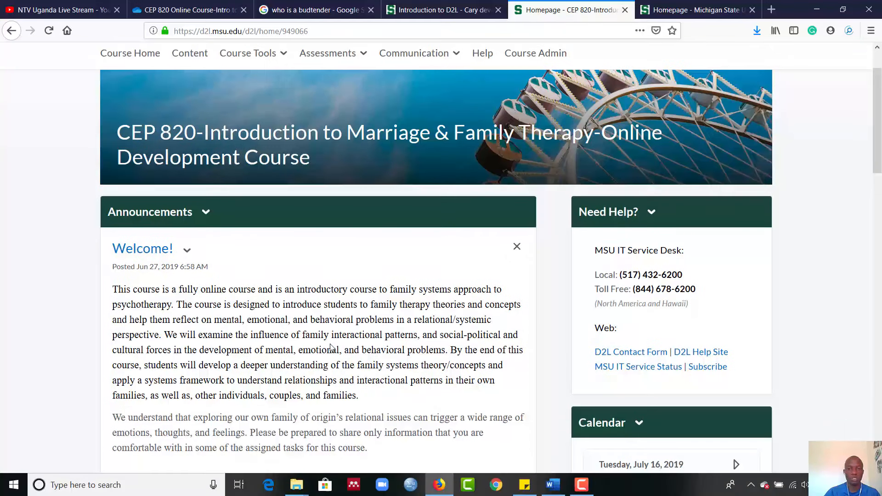
{"action": "mouse_move", "coordinate": [398, 262]}
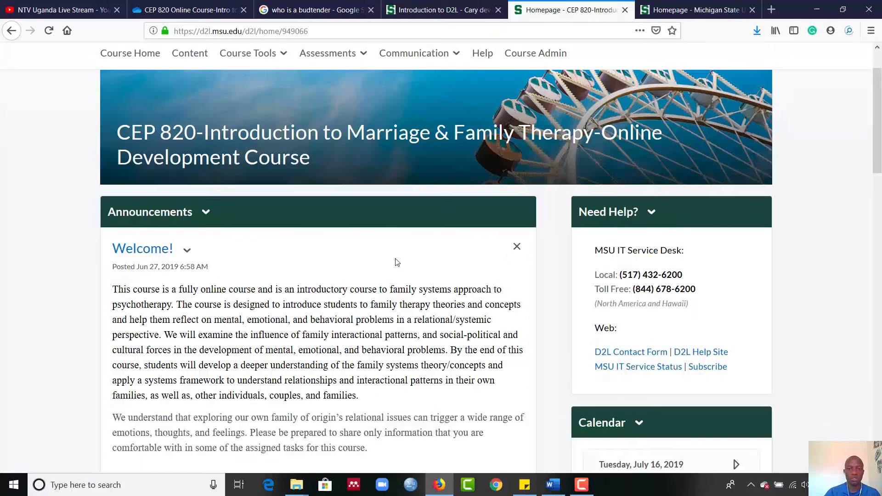
{"action": "mouse_move", "coordinate": [332, 324]}
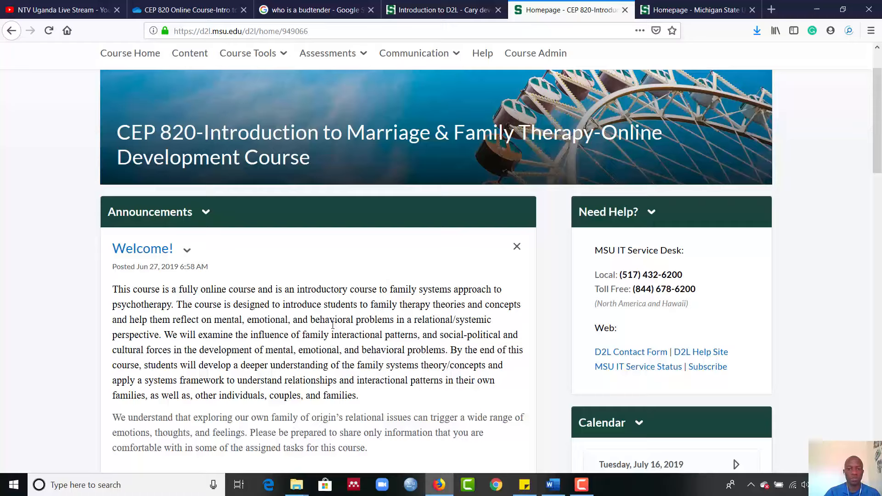